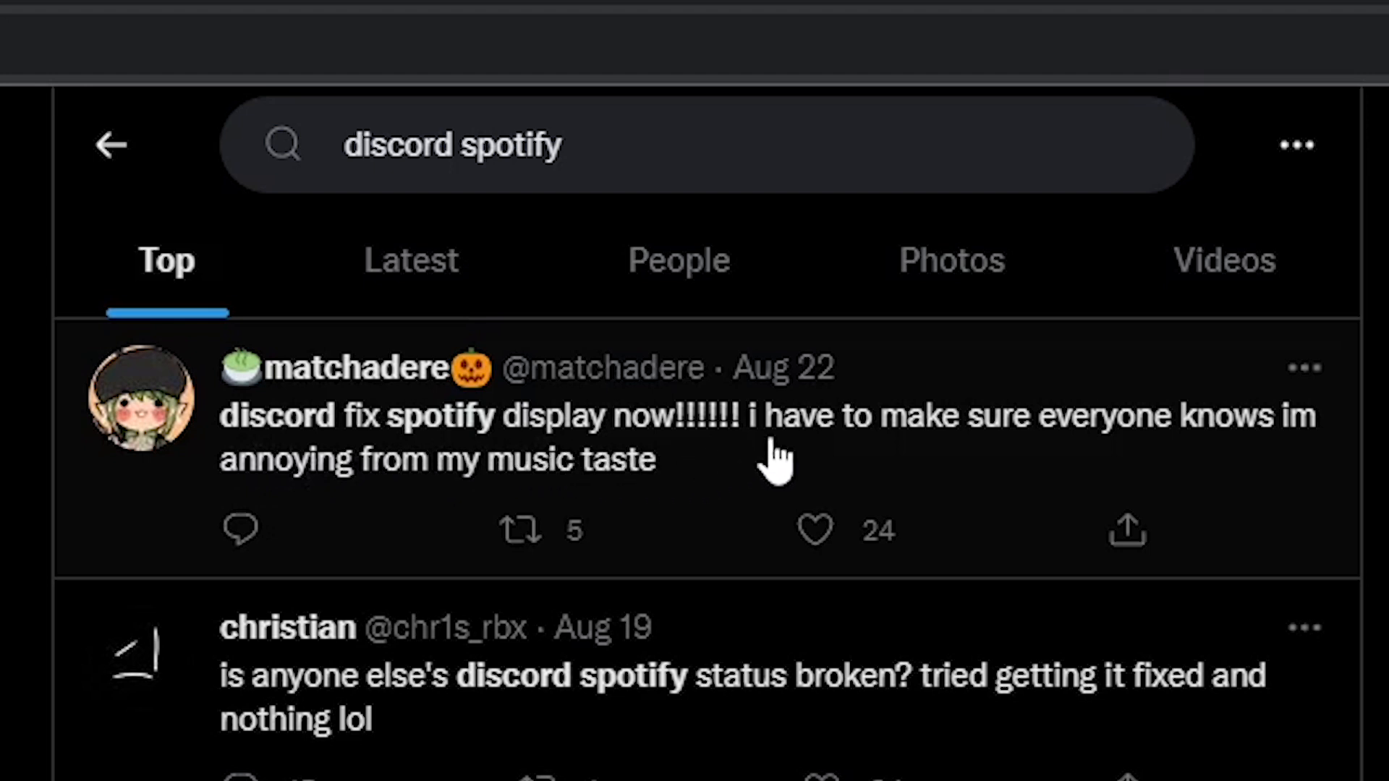
{"action": "mouse_move", "coordinate": [873, 583]}
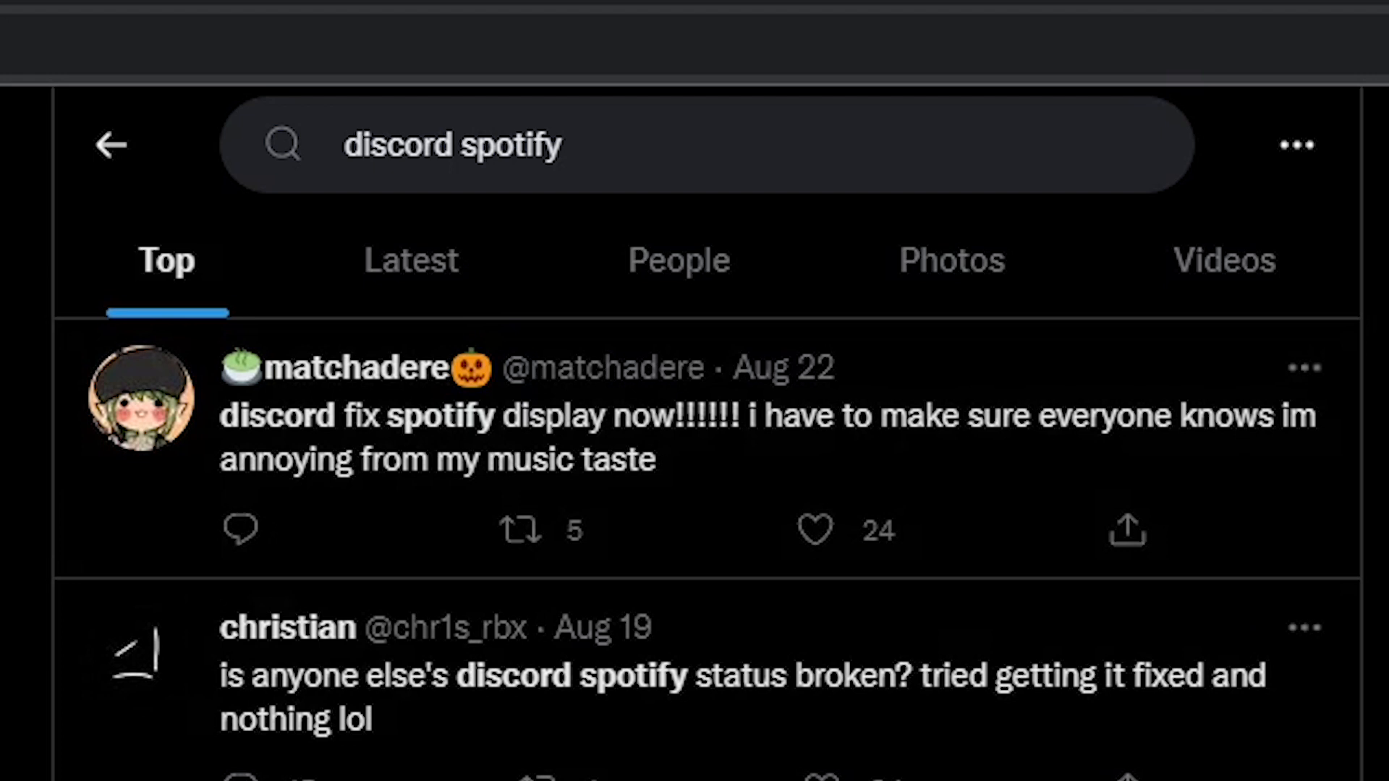
{"action": "scroll", "scroll_direction": "down", "scroll_amount": 3}
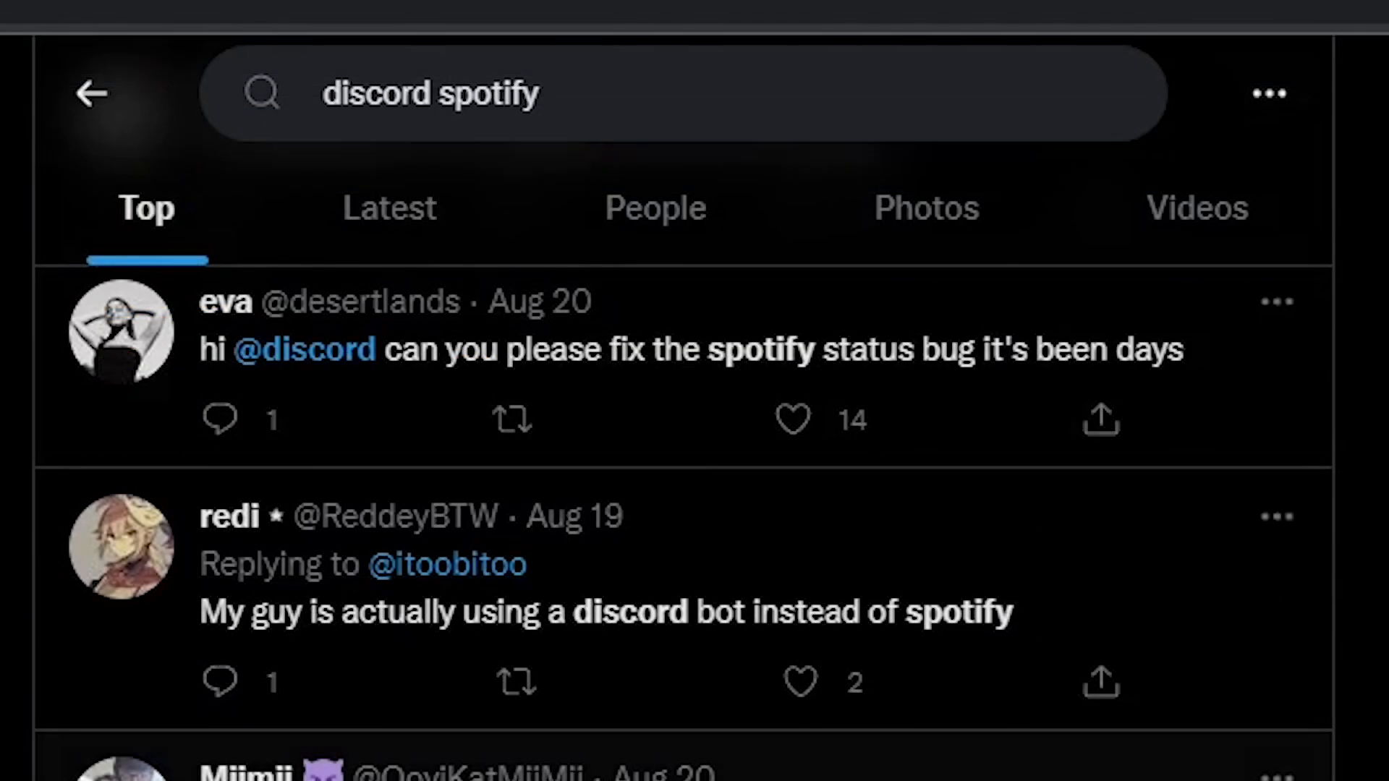